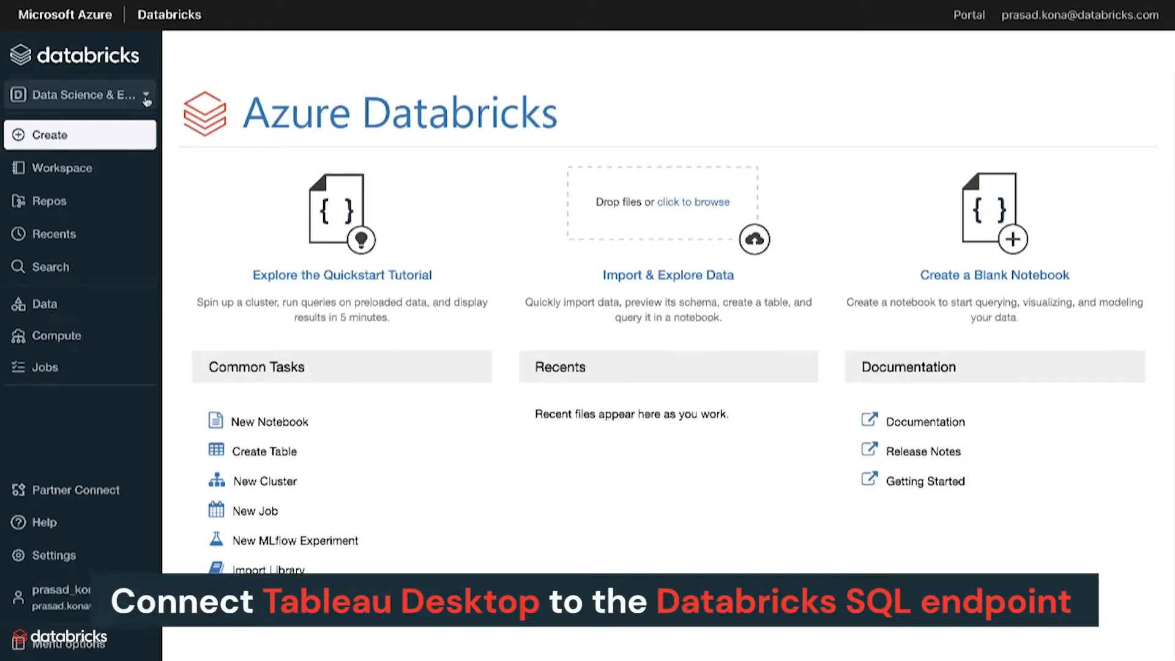
Switch the Databricks workspace from Data Science & Engineering to the SQL persona
click(79, 94)
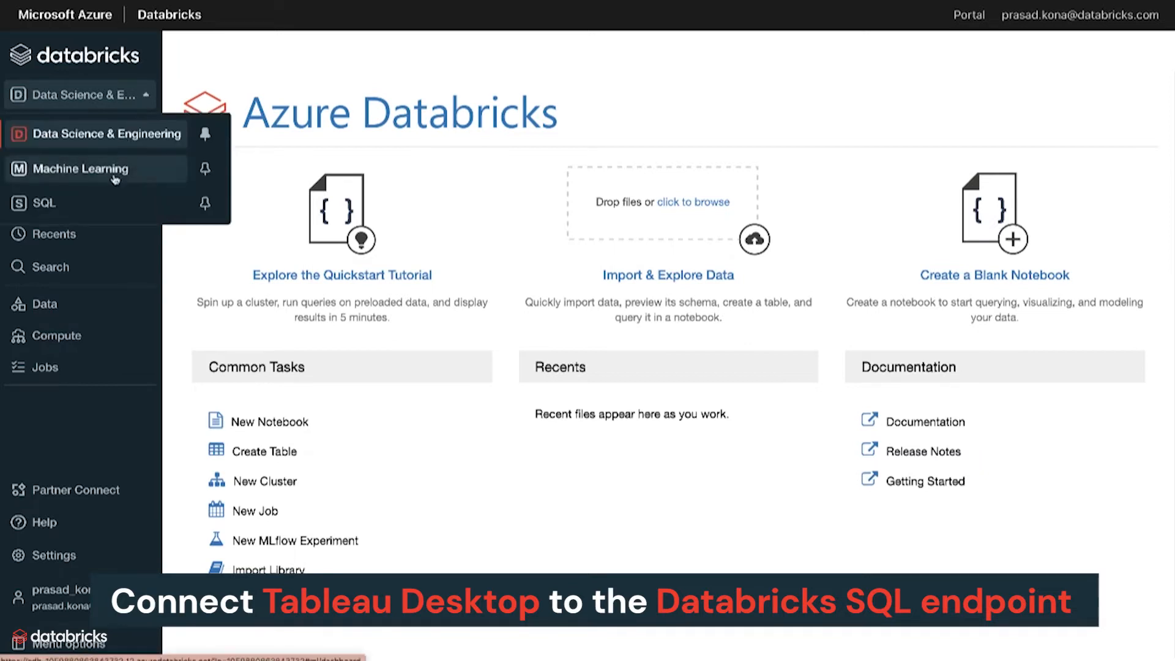
click(44, 203)
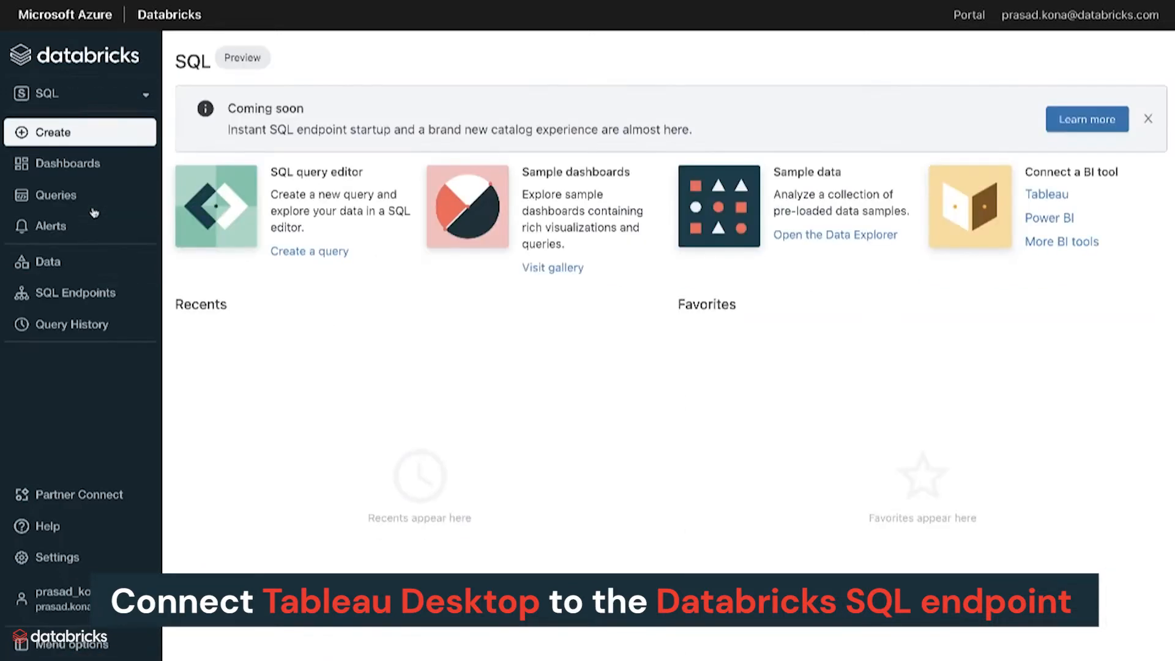
click(79, 462)
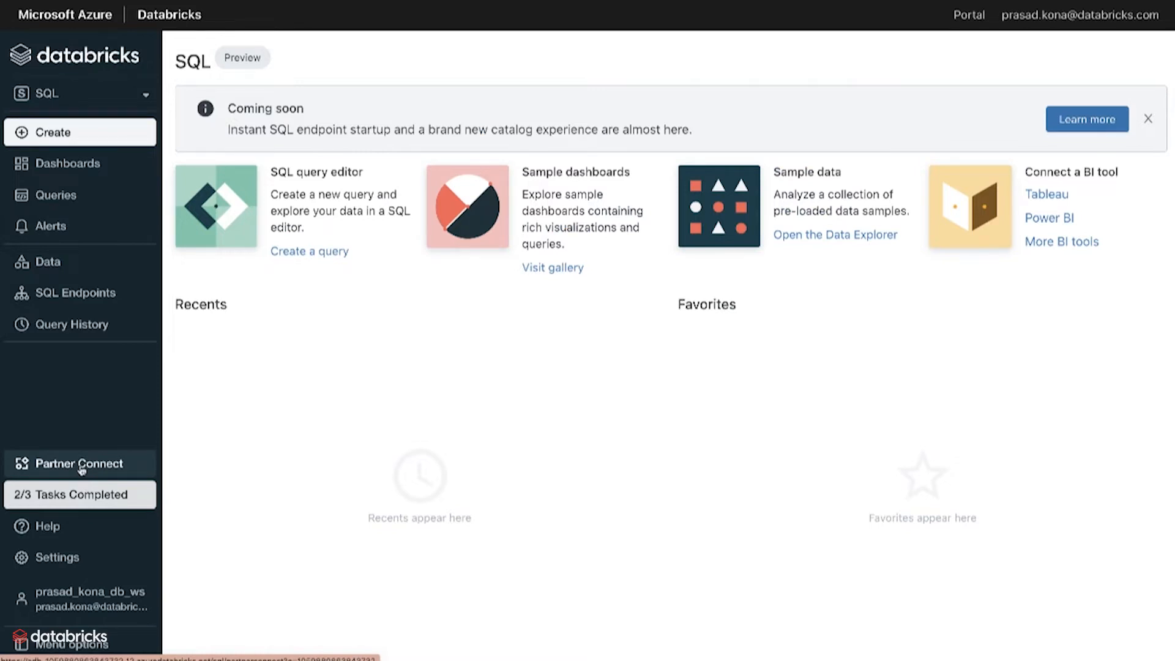
Show Partner Connect's BI and visualization group with Tableau and Microsoft Power BI
click(72, 463)
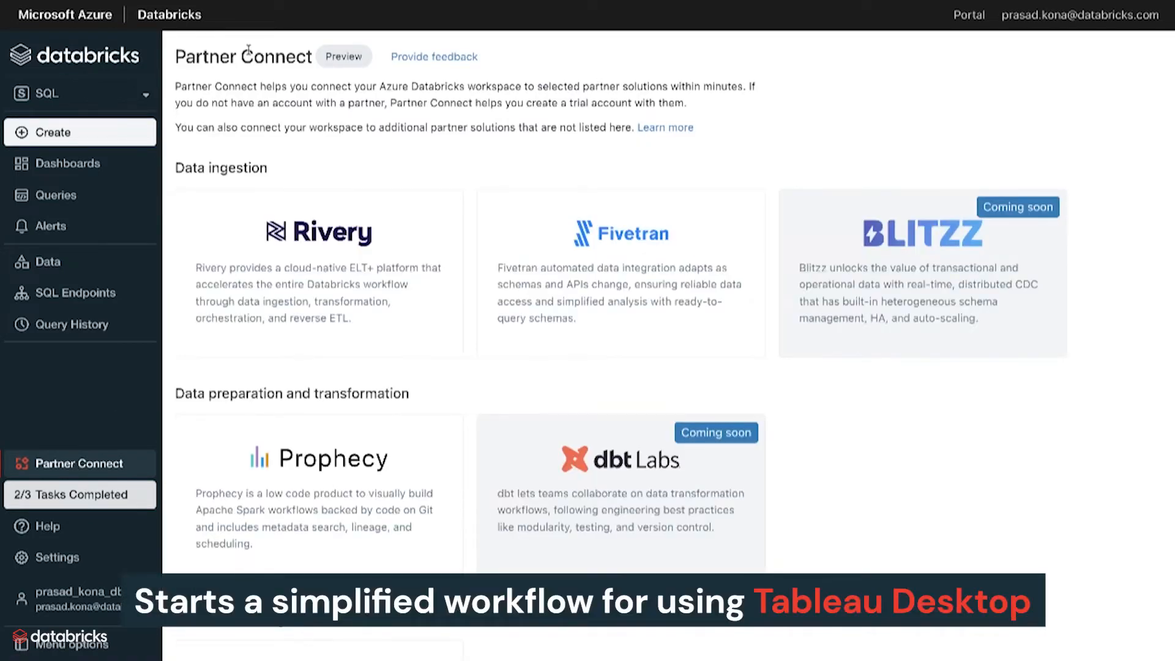
scroll(down, 3)
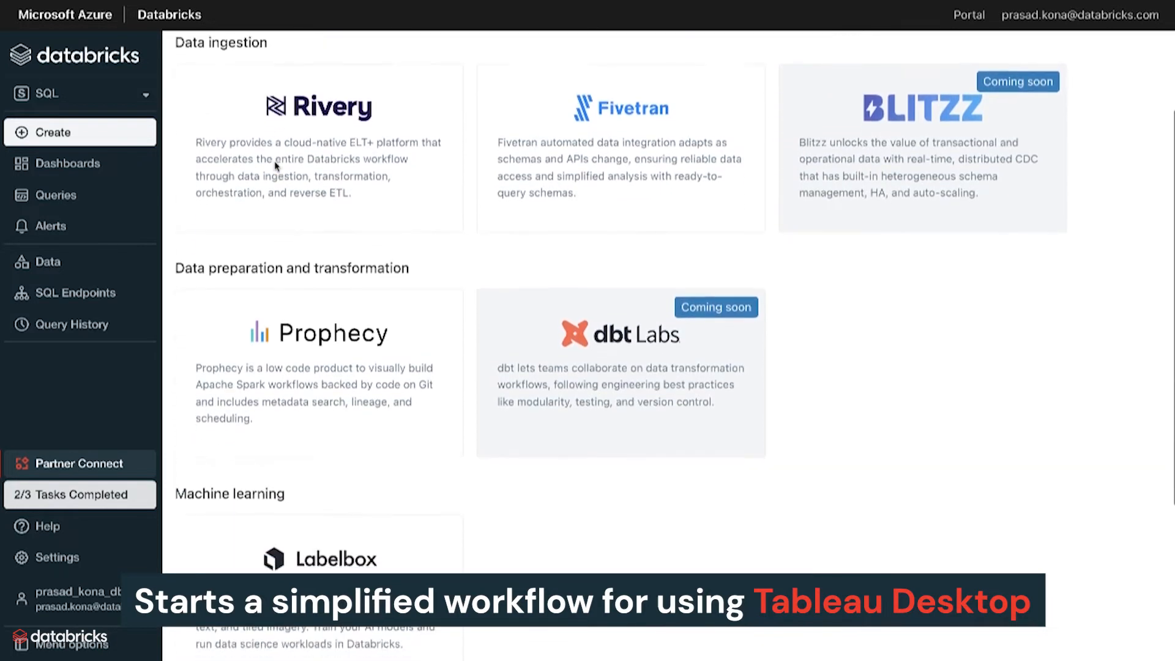
scroll(down, 3)
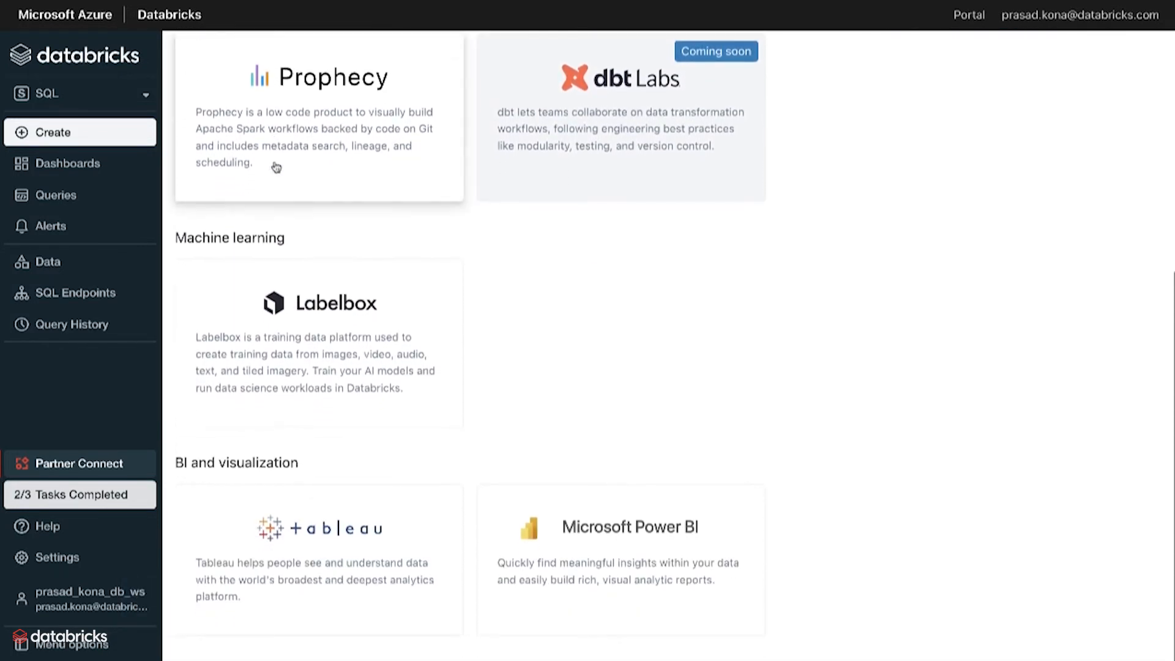
Choose Tableau and set TABLEAU_ENDPOINT as its compute for the connection file
click(318, 527)
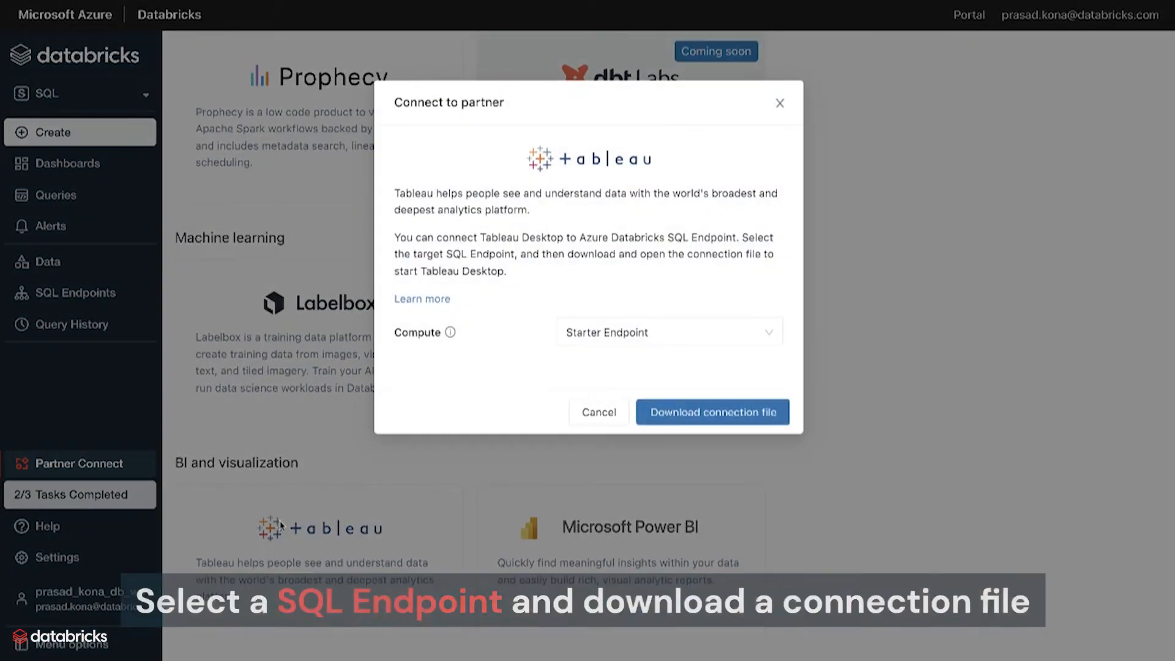
click(667, 332)
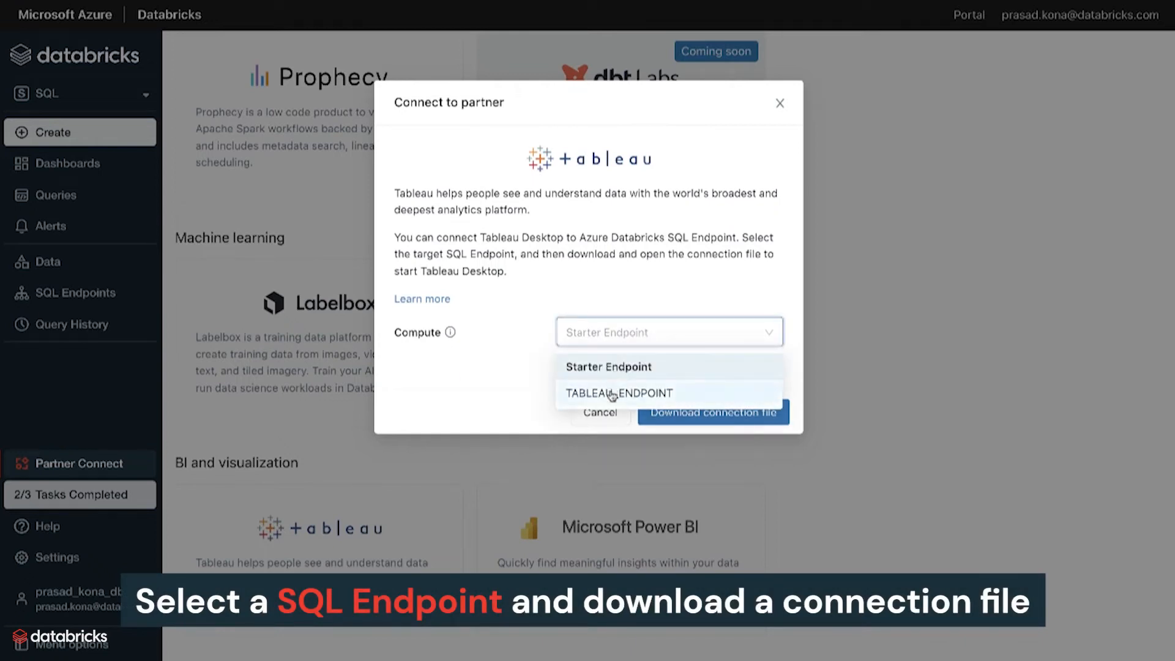
click(713, 412)
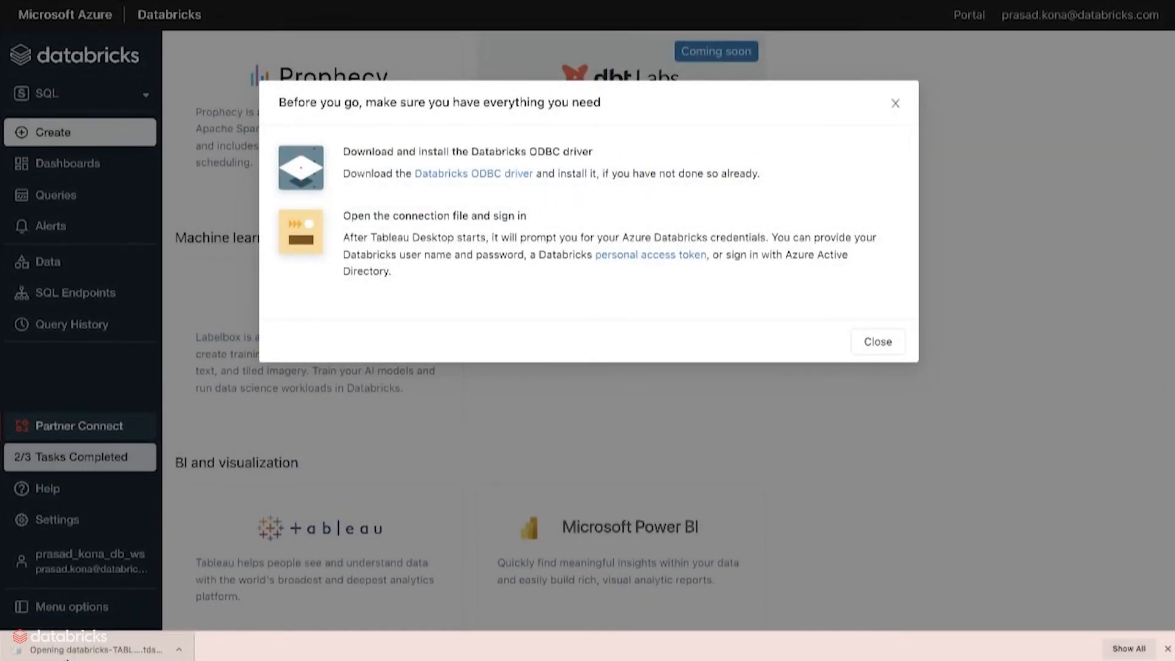
Connect Tableau Desktop to the endpoint via the downloaded .tds file using token credentials
click(877, 342)
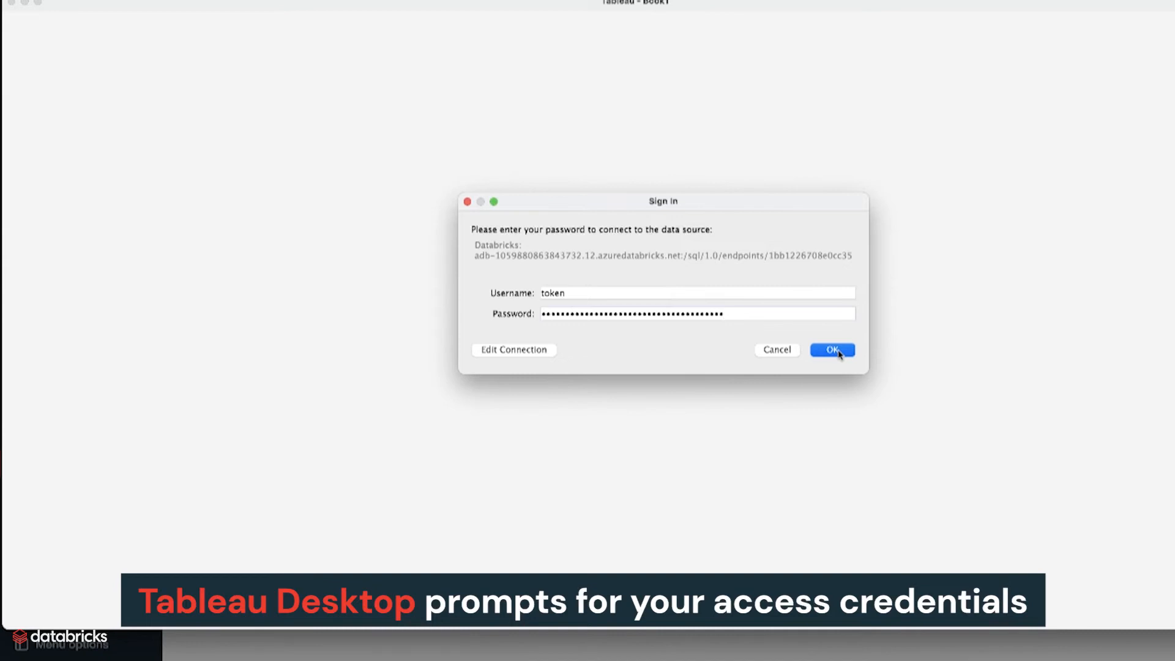
click(831, 349)
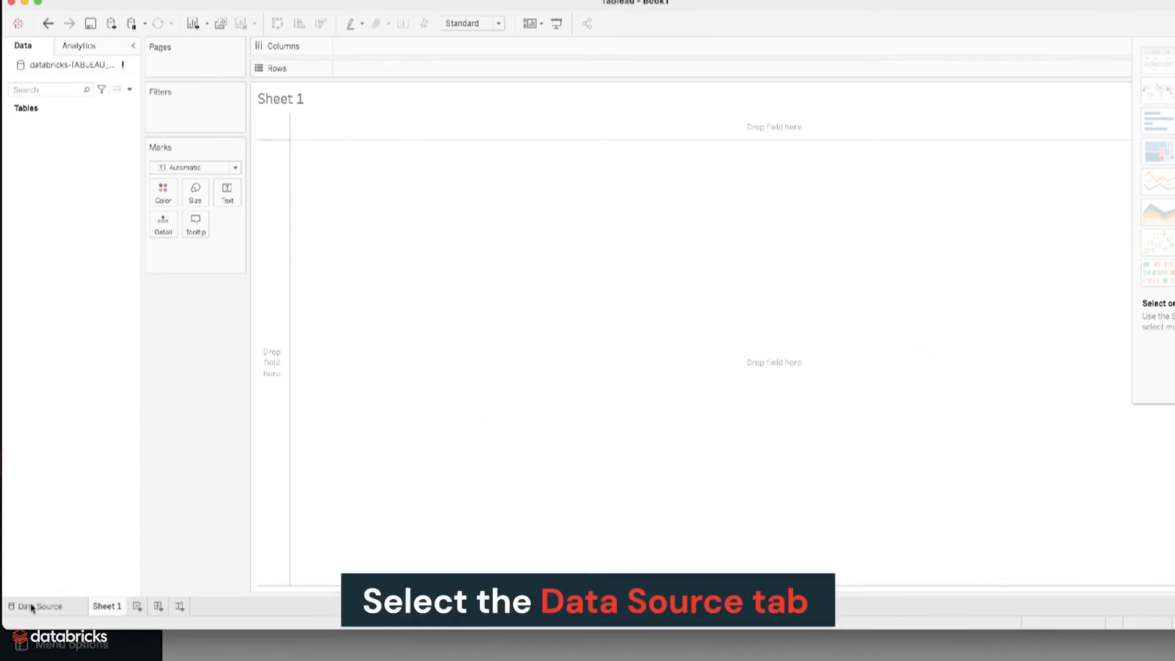
Use the default database in the data source so the people10m table can be added
click(41, 605)
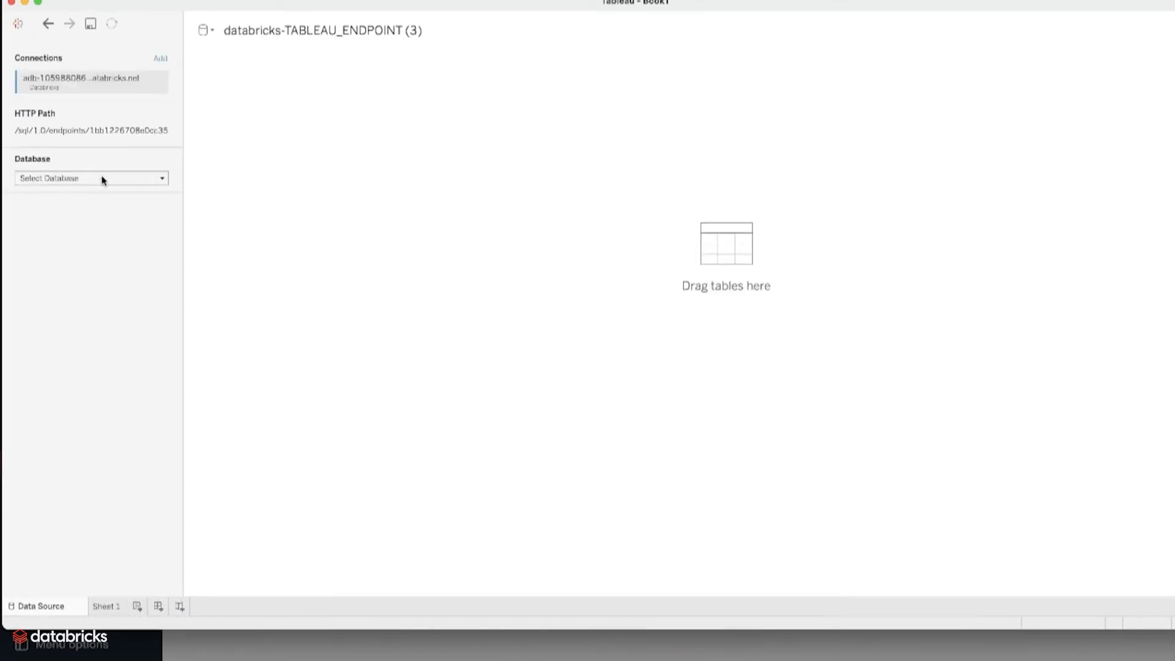
click(90, 179)
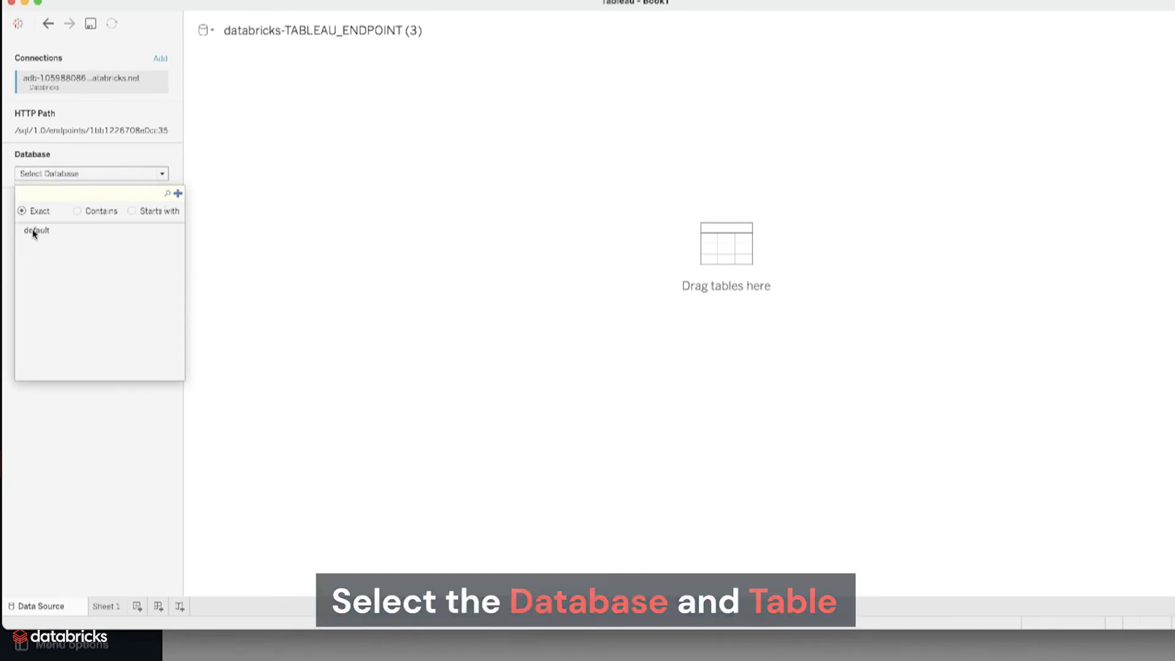
click(36, 230)
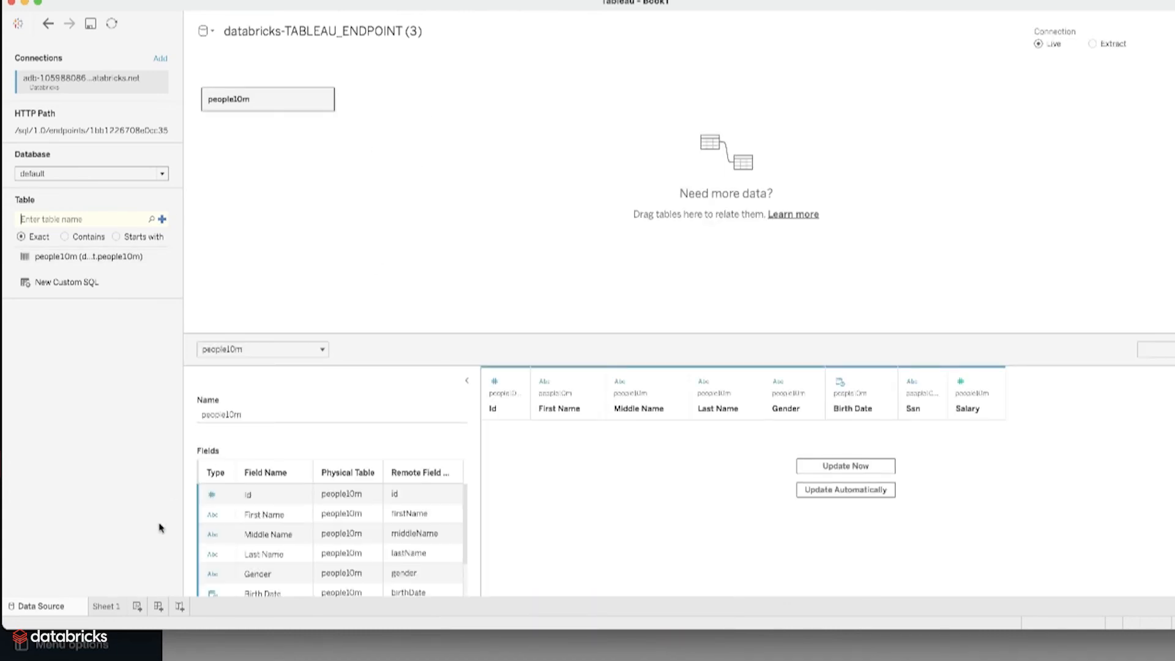
Put Measure Values from people10m onto Sheet 1's Columns shelf
click(106, 606)
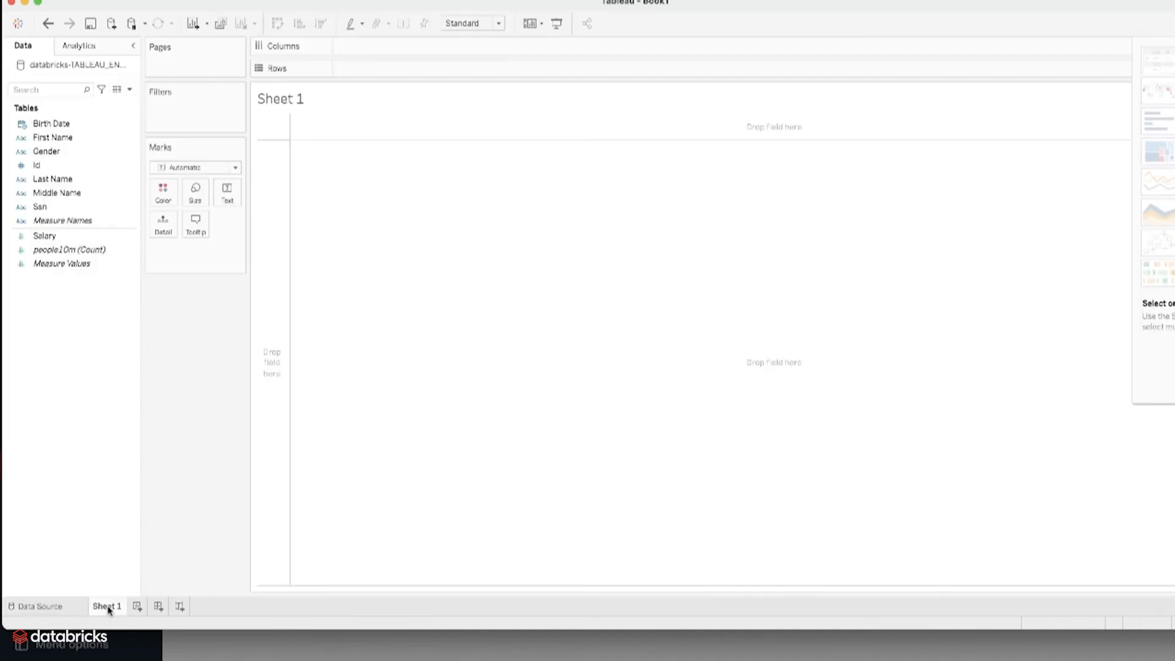
mouse_move(56, 279)
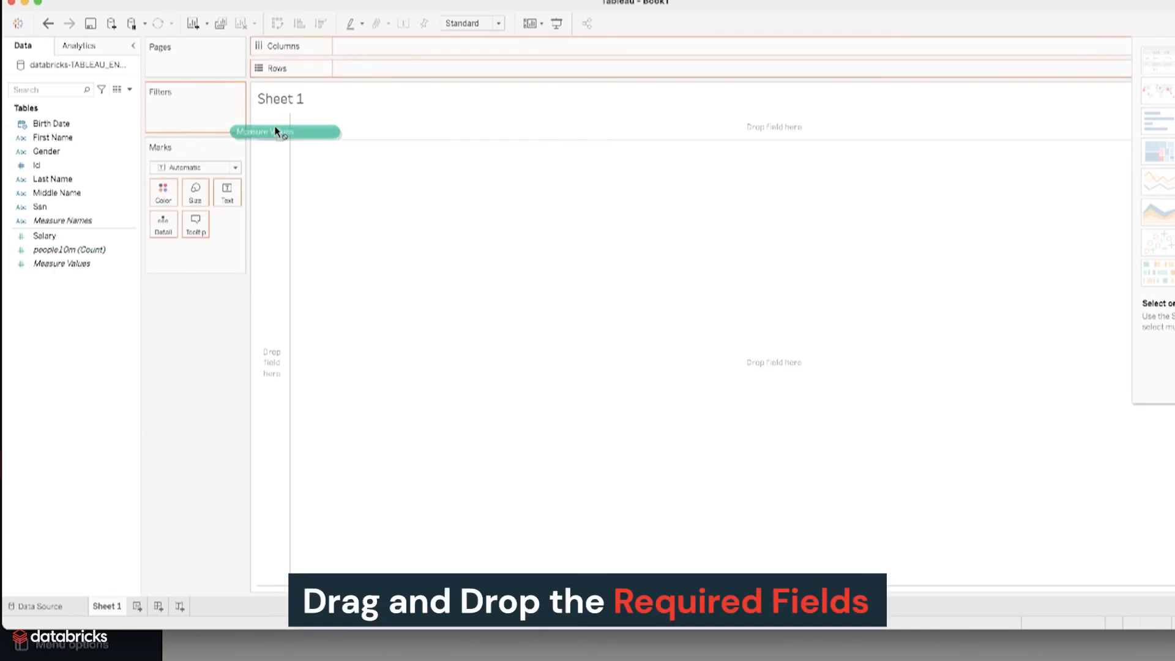
drag(262, 132, 389, 59)
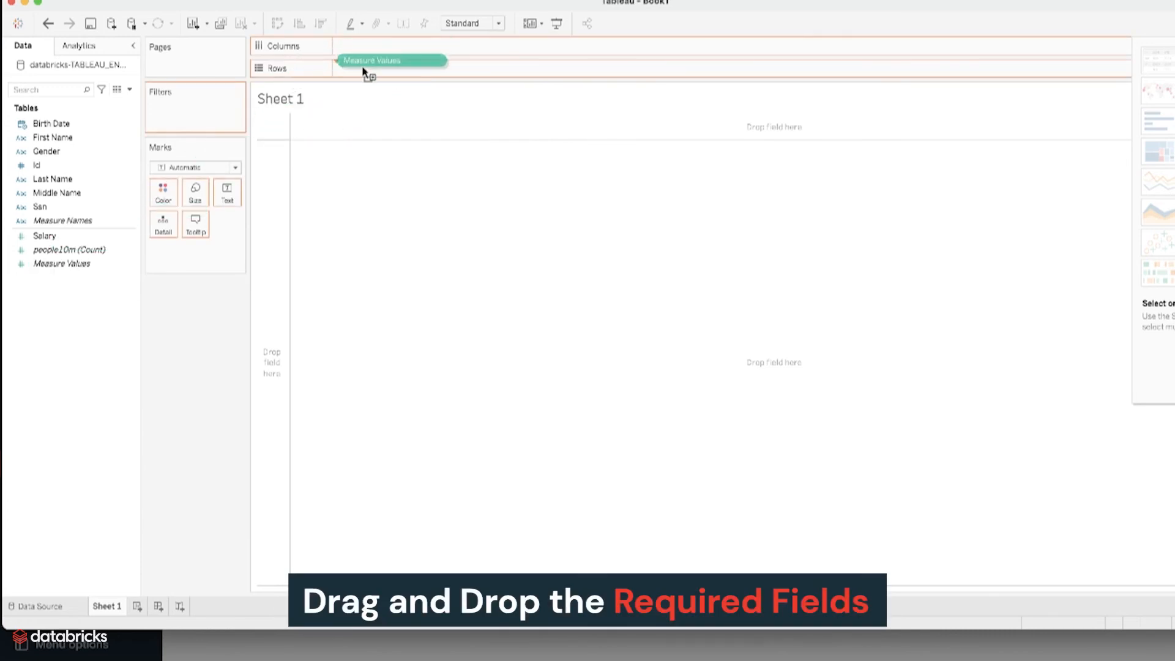